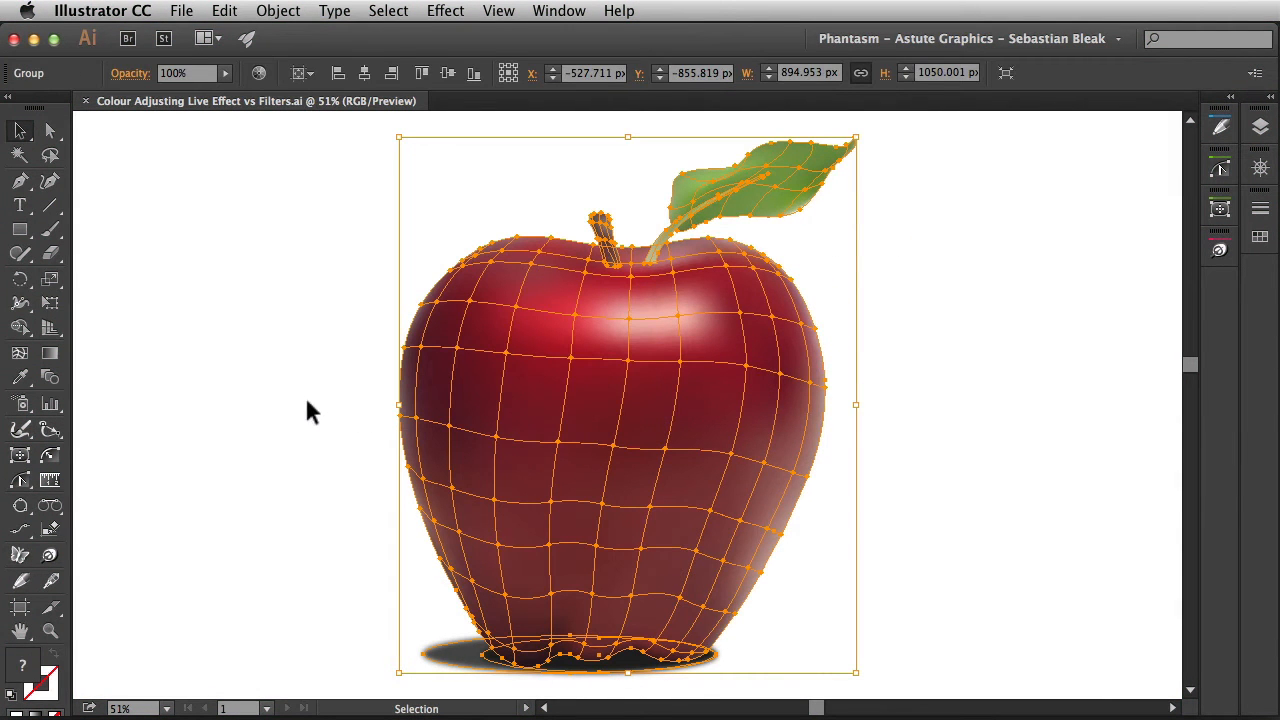
mouse_move(294, 416)
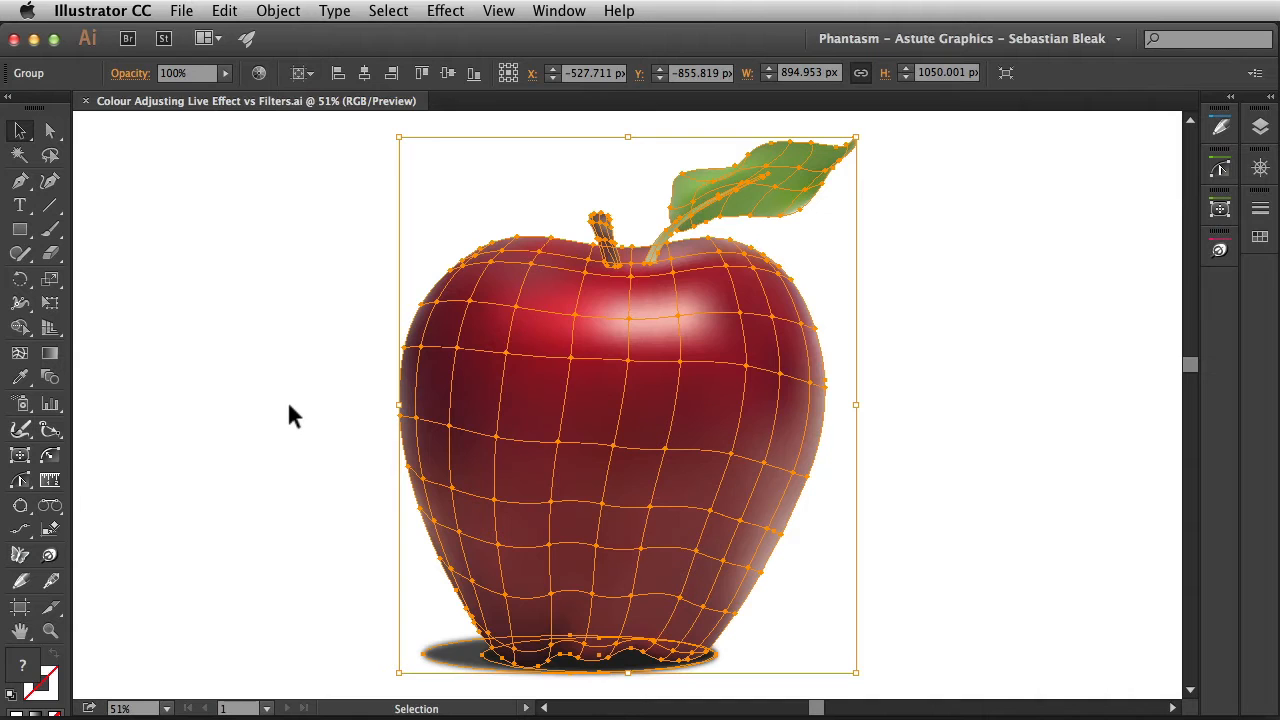
mouse_move(275, 262)
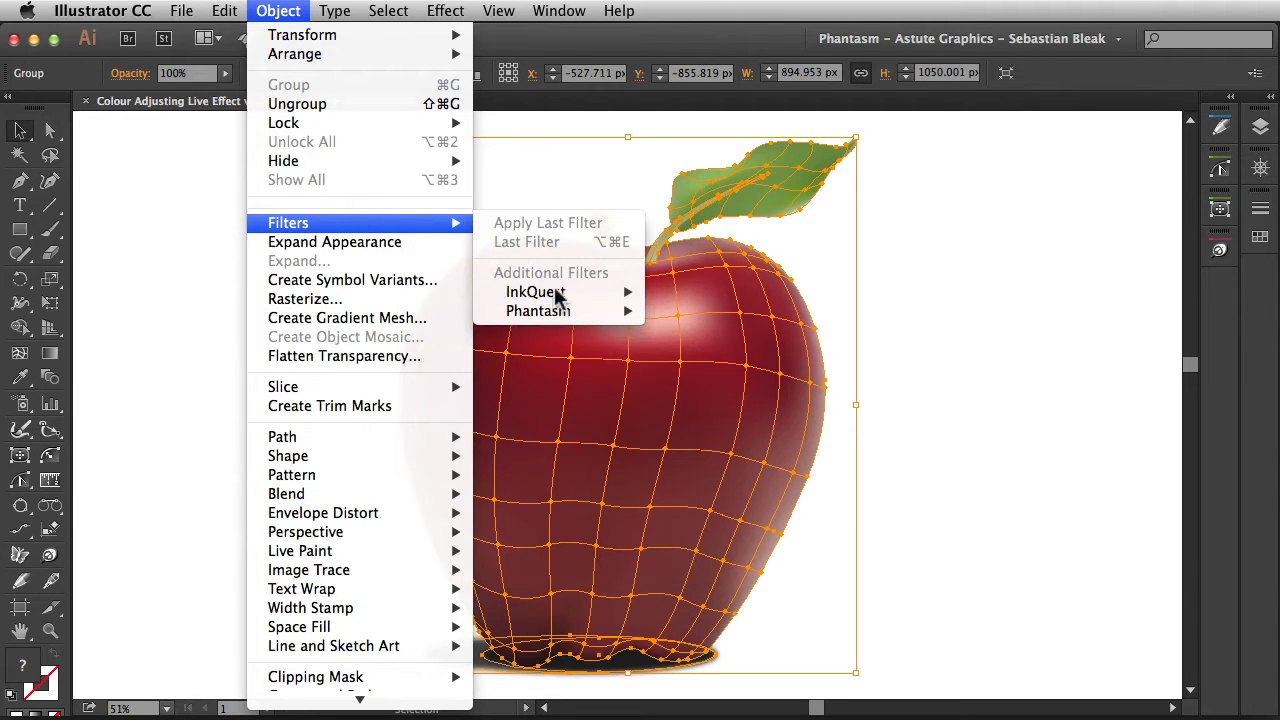
mouse_move(538, 310)
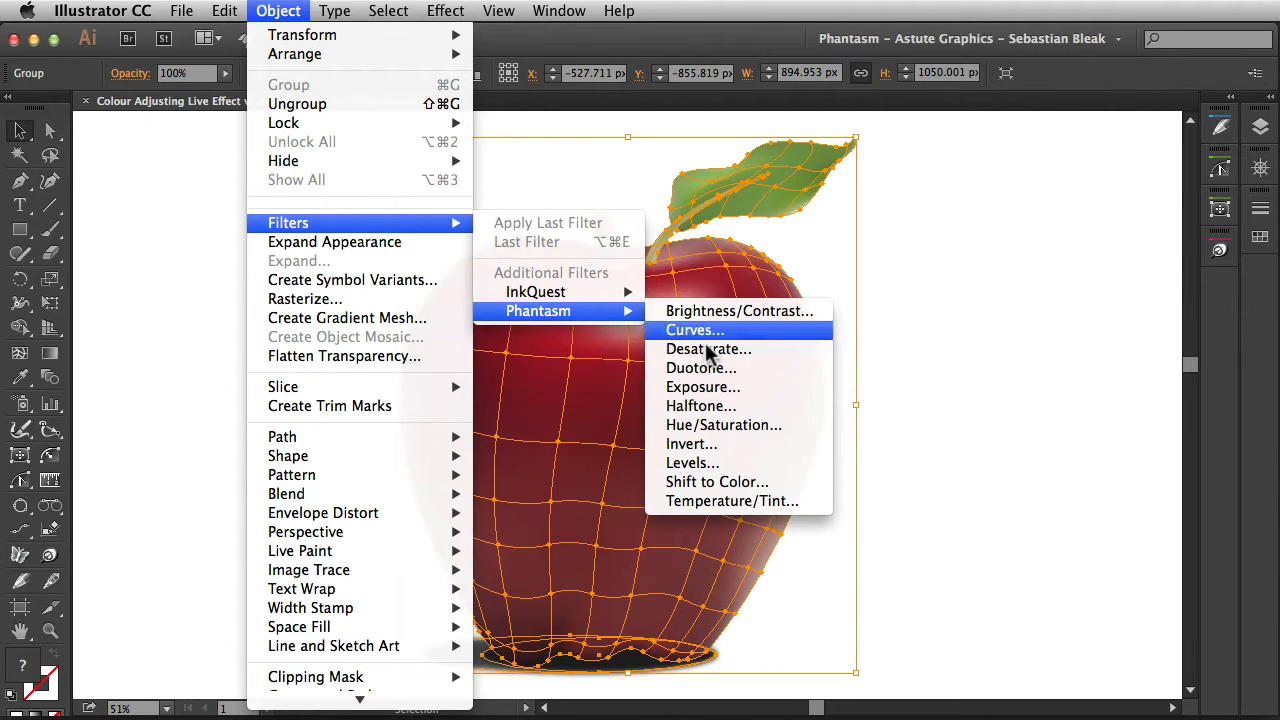
Apply Phantasm Levels to the mesh apple with a 0.85 midtone input level.
left_click(692, 462)
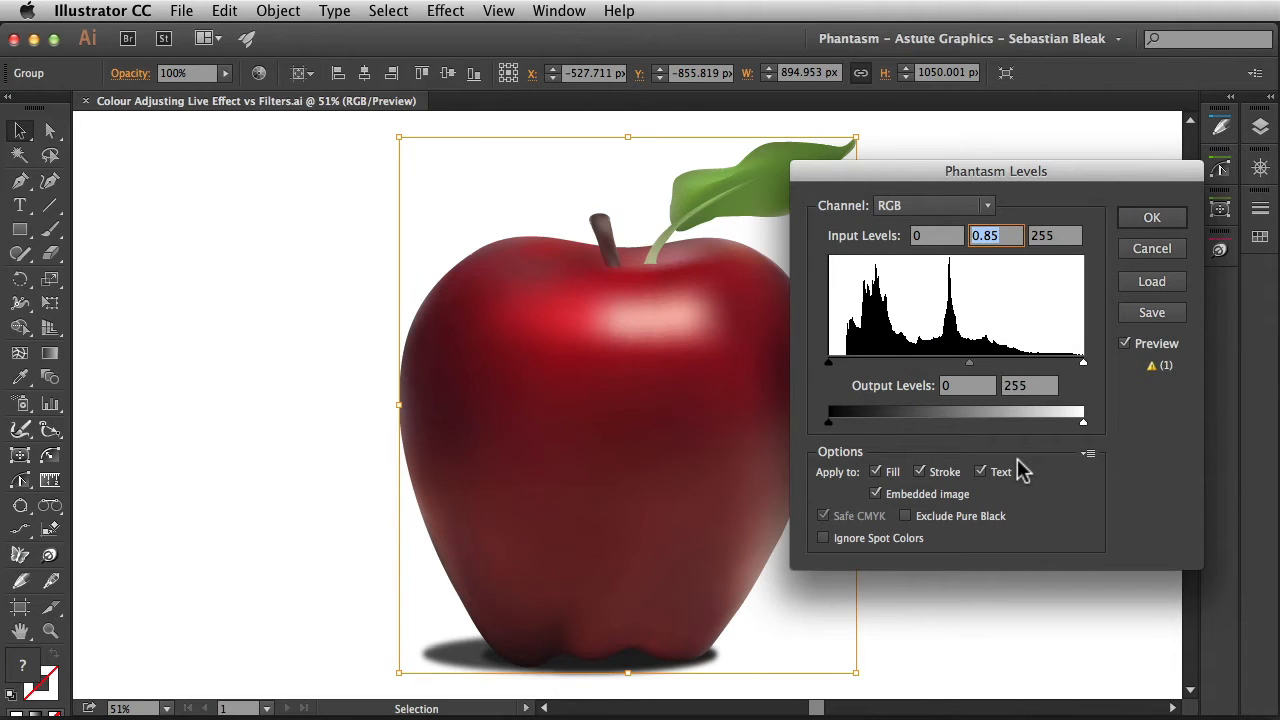
left_click(1151, 217)
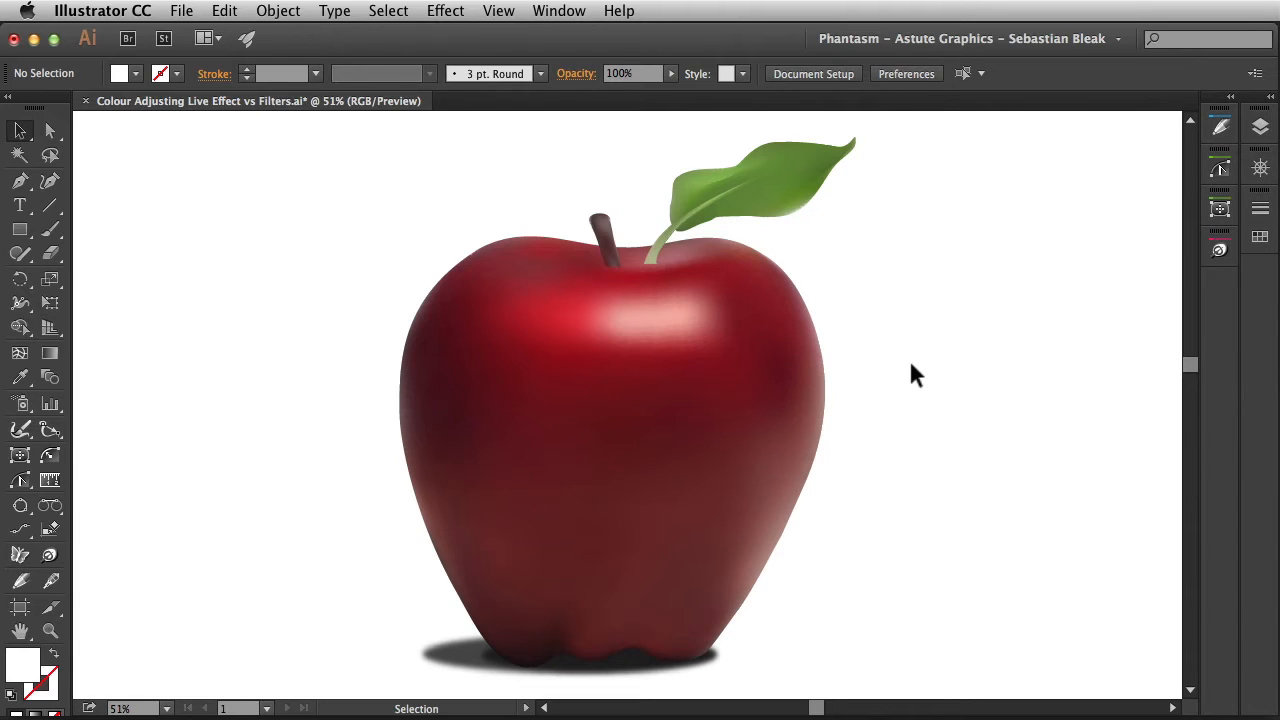
mouse_move(875, 345)
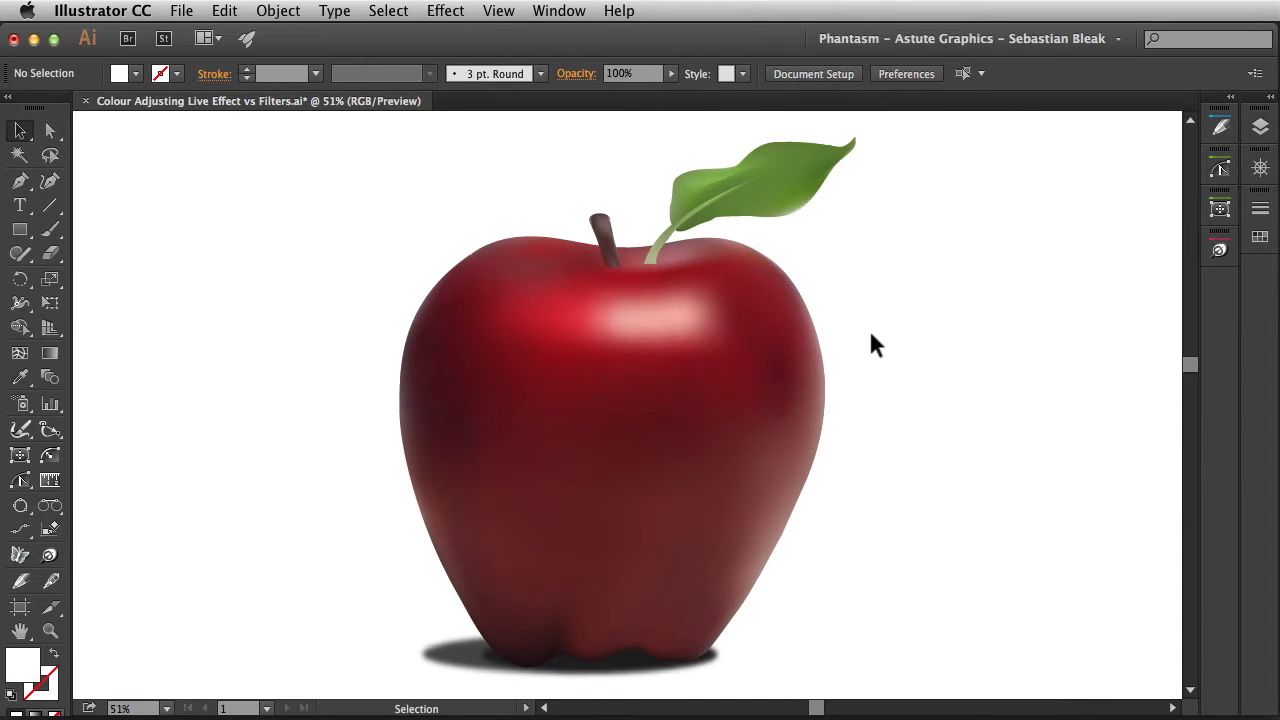
Apply a Phantasm Halftone of monochrome grid circle dots to the selected apple.
left_click(610, 400)
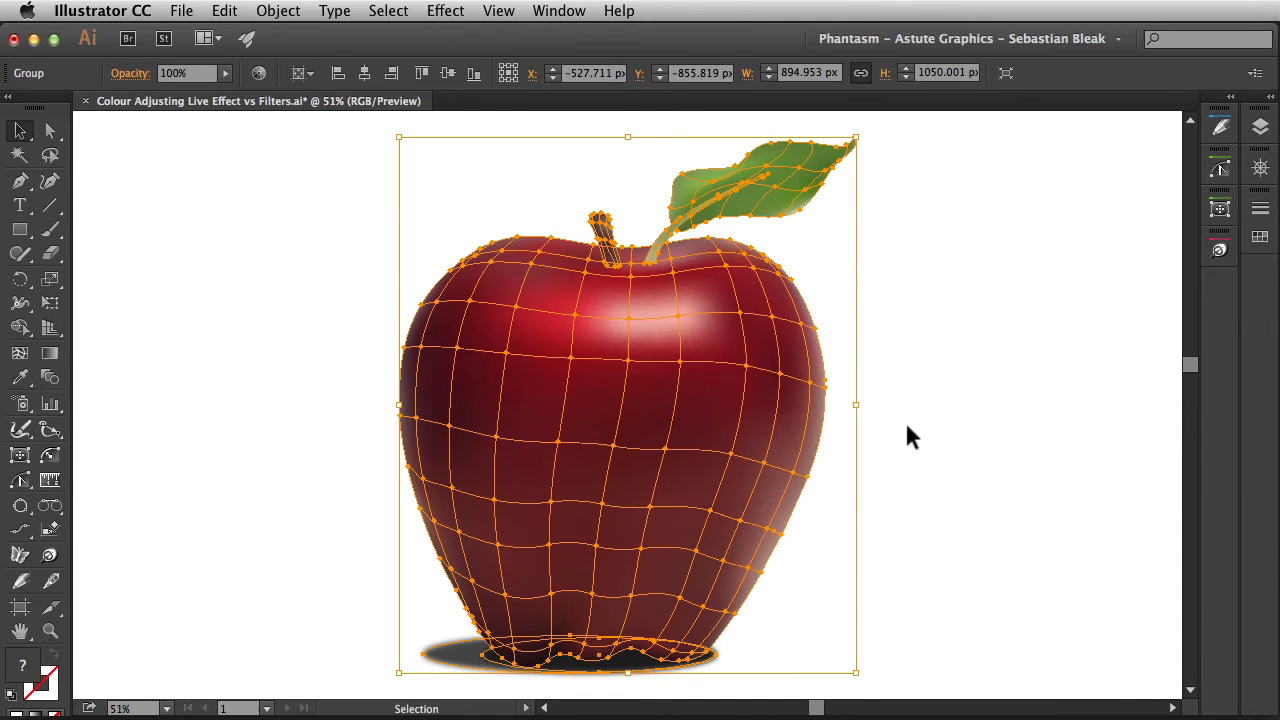
mouse_move(894, 441)
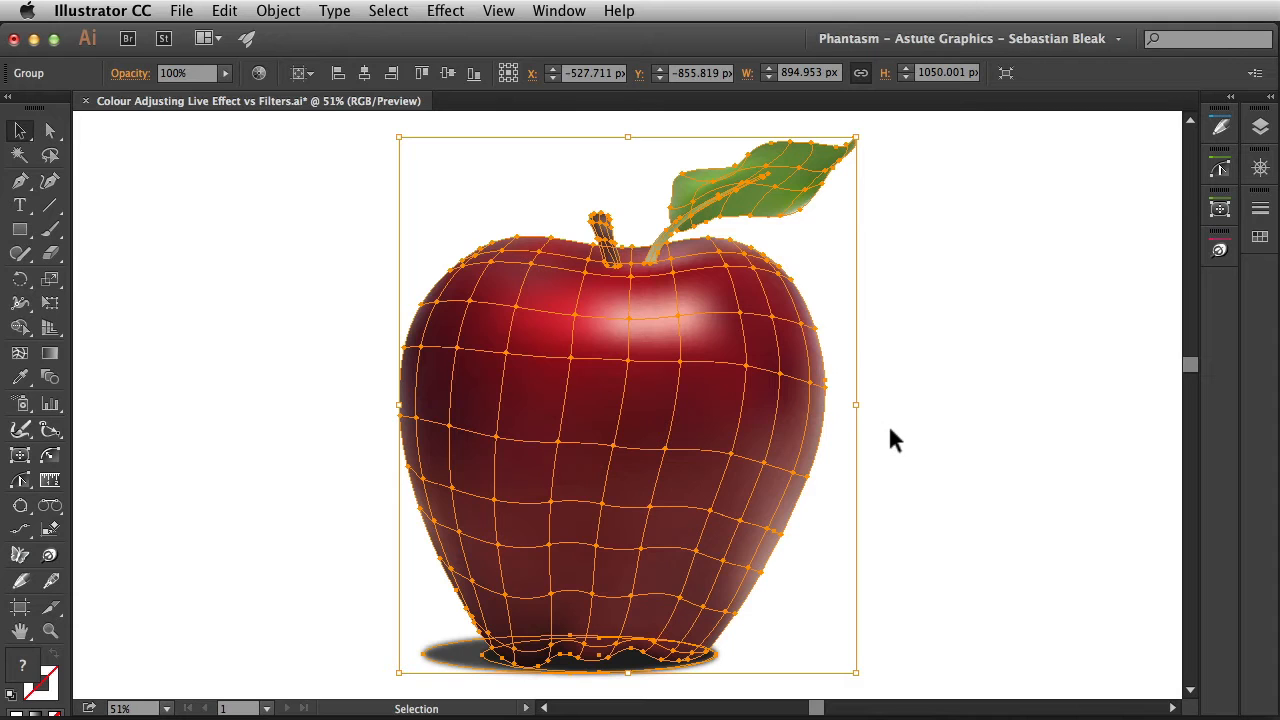
mouse_move(285, 35)
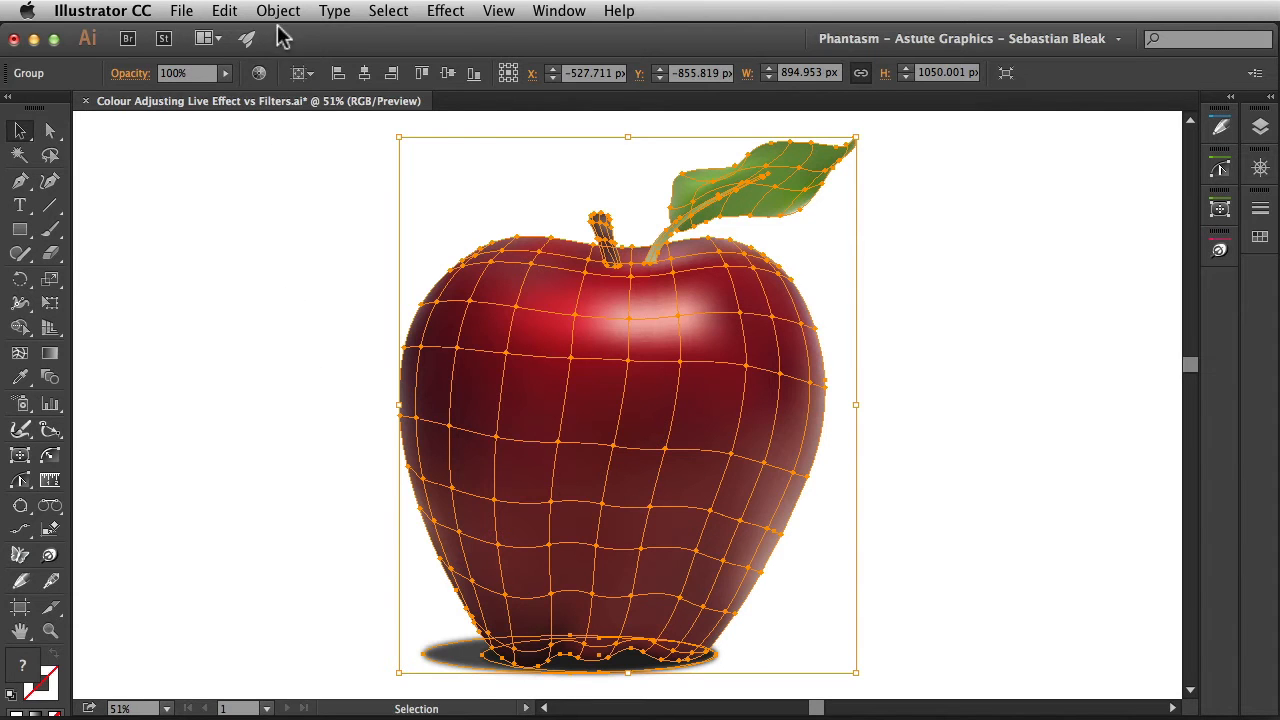
left_click(278, 11)
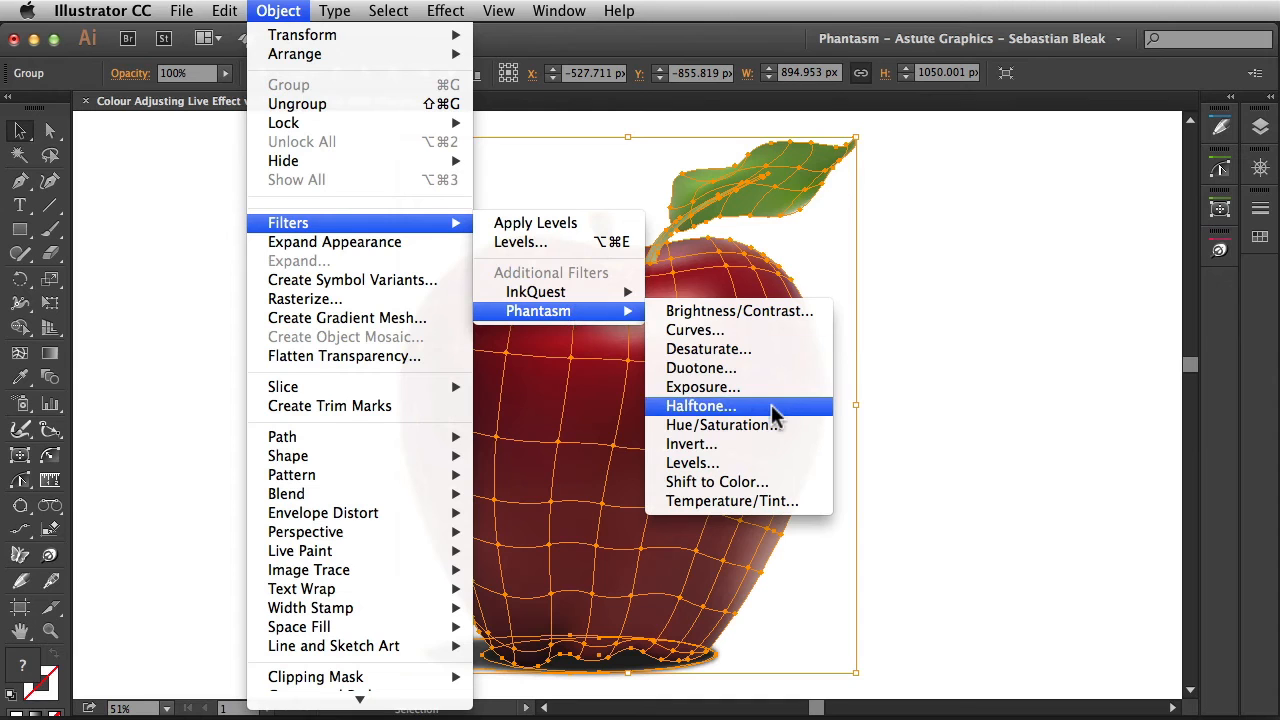
left_click(700, 405)
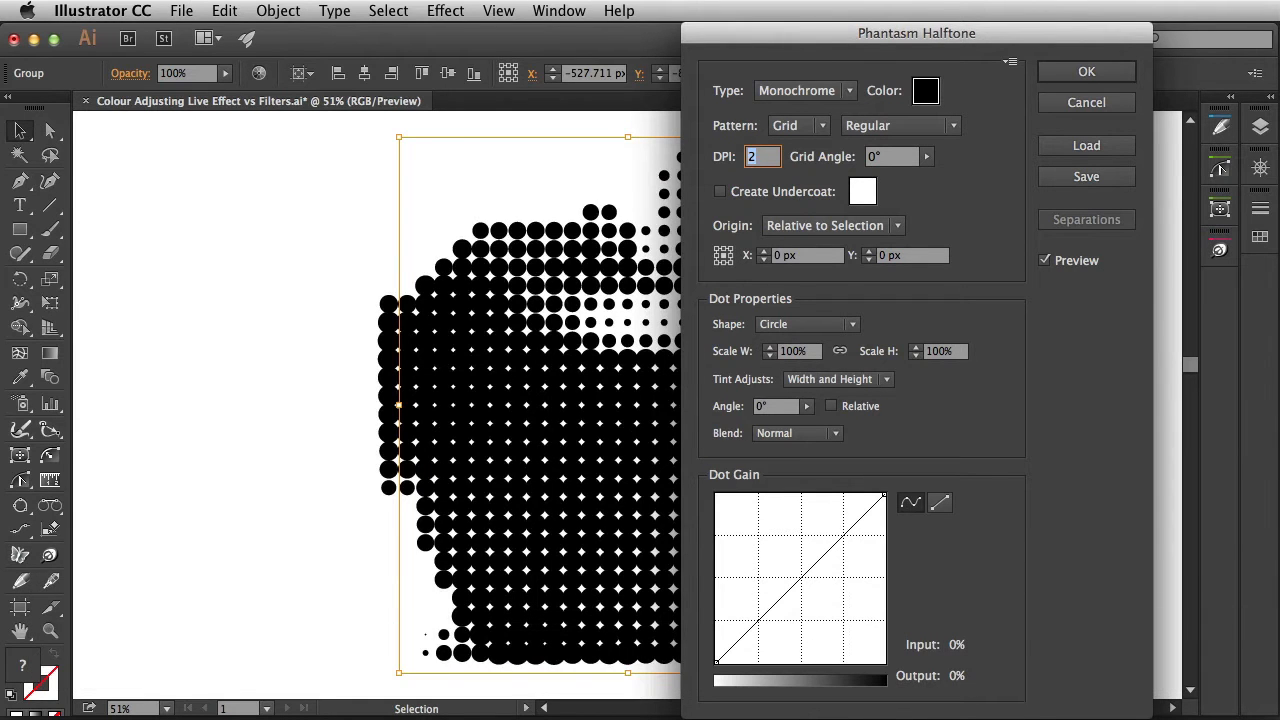
left_click(1086, 71)
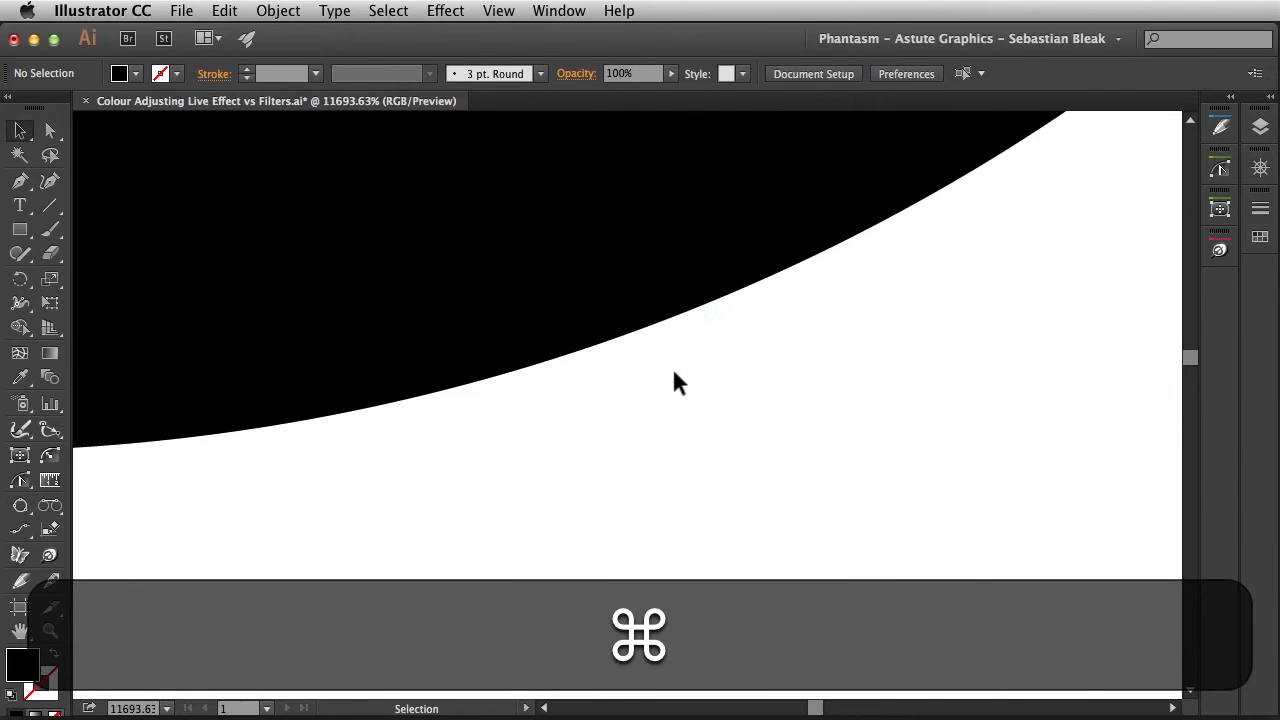
key("cmd+0")
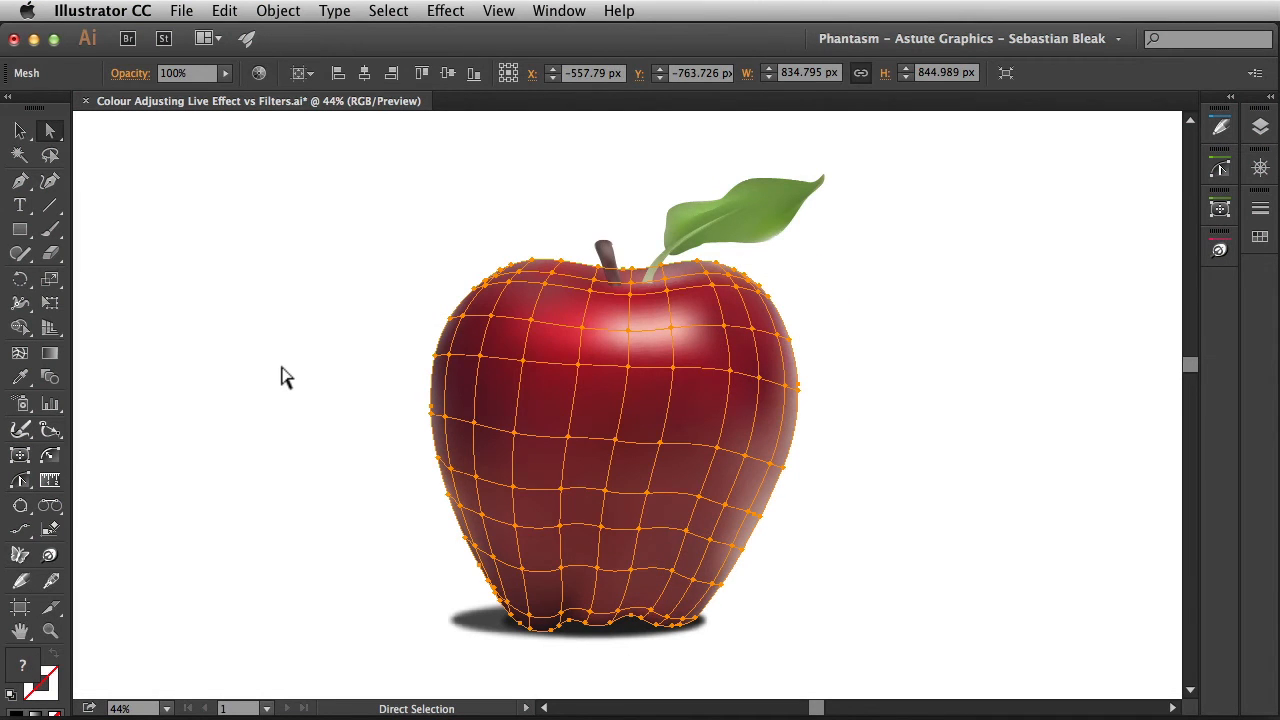
Colorize the apple green with Phantasm Hue/Saturation at hue 121, saturation 42.
left_click(445, 11)
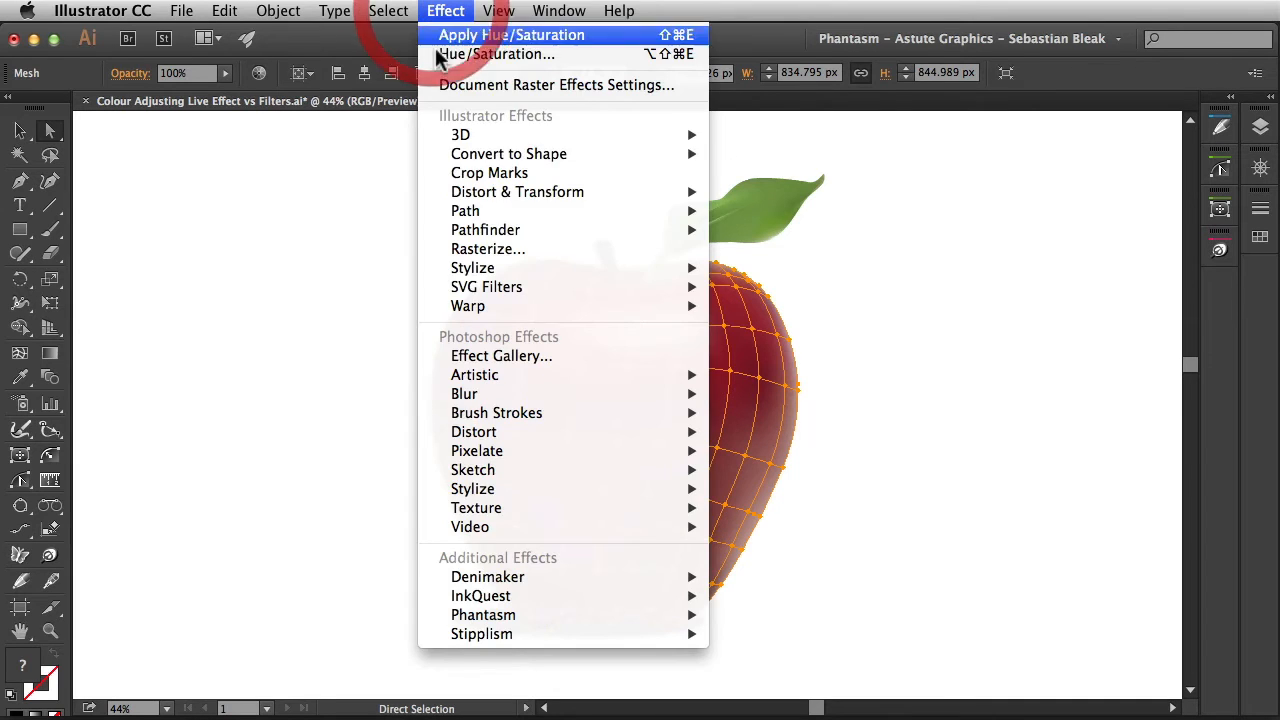
mouse_move(483, 614)
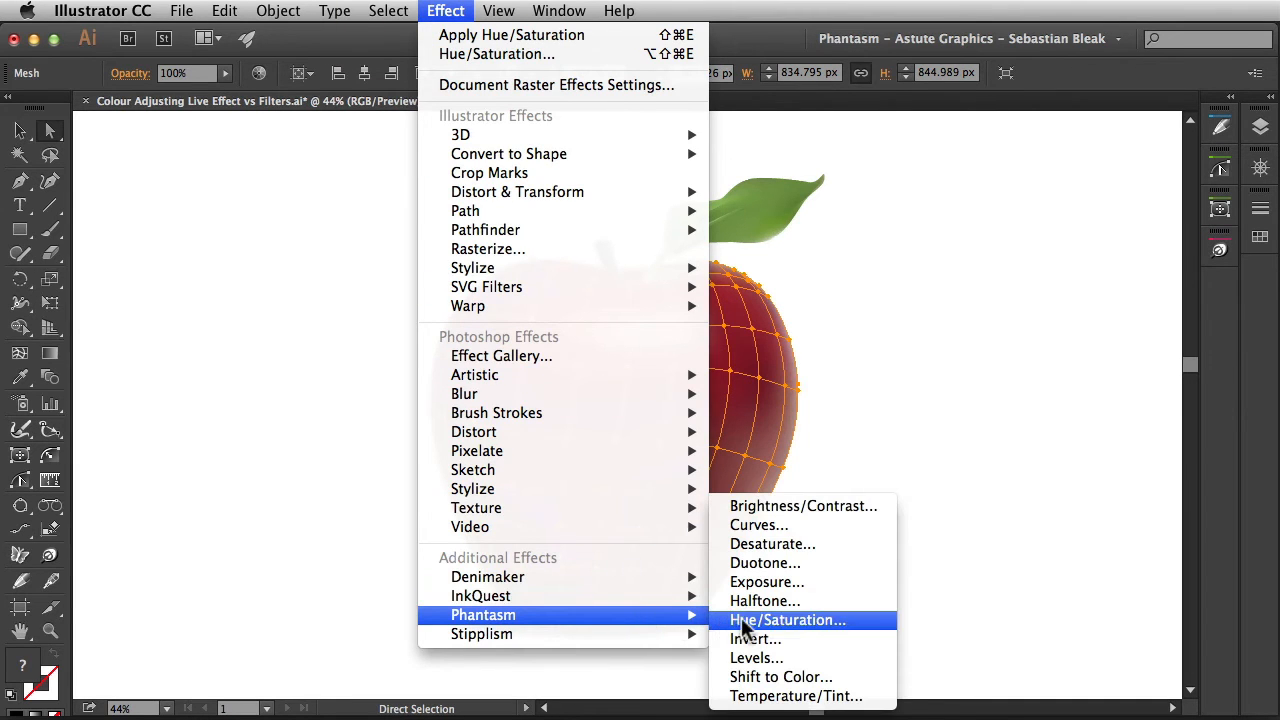
left_click(788, 620)
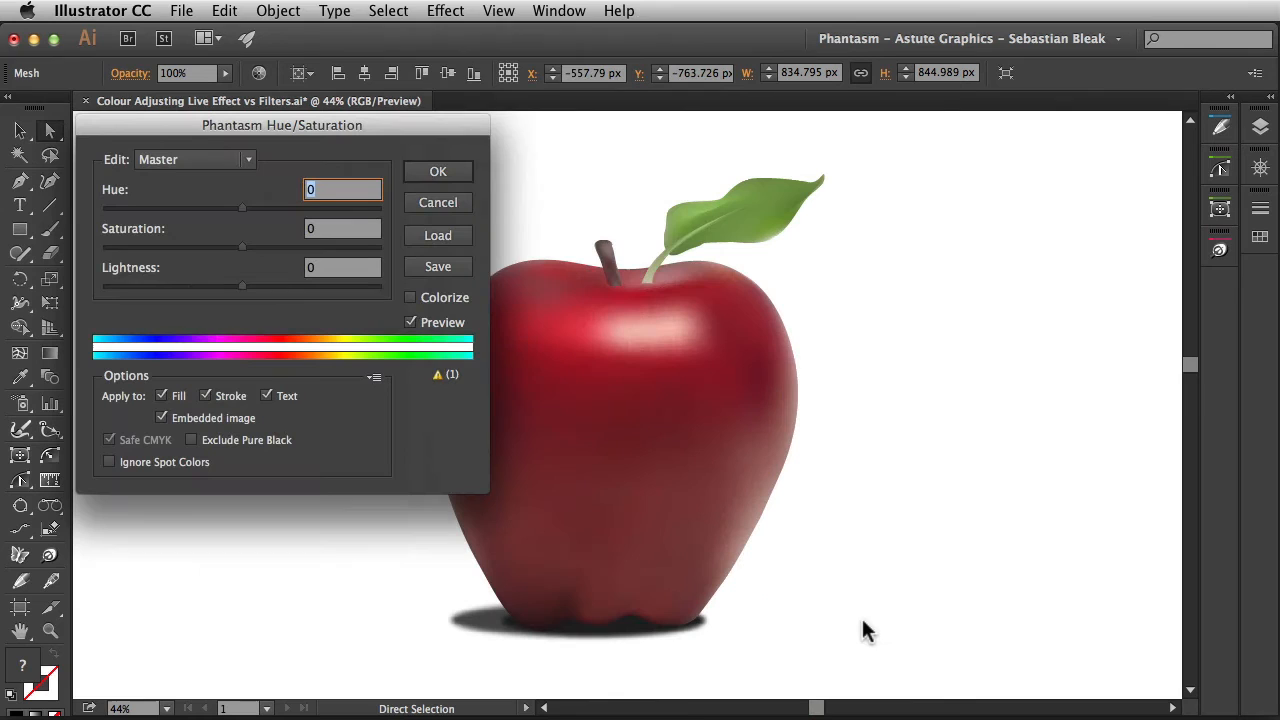
left_click(409, 297)
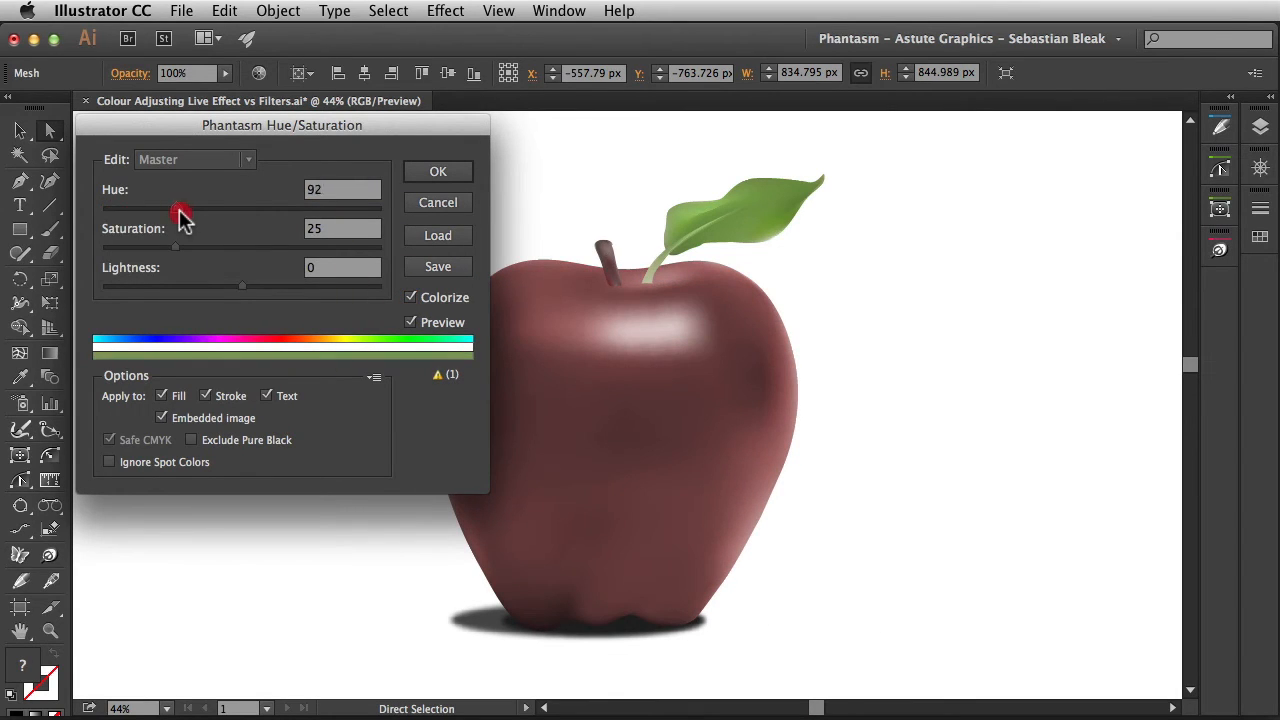
left_click_drag(182, 209, 200, 209)
type("42")
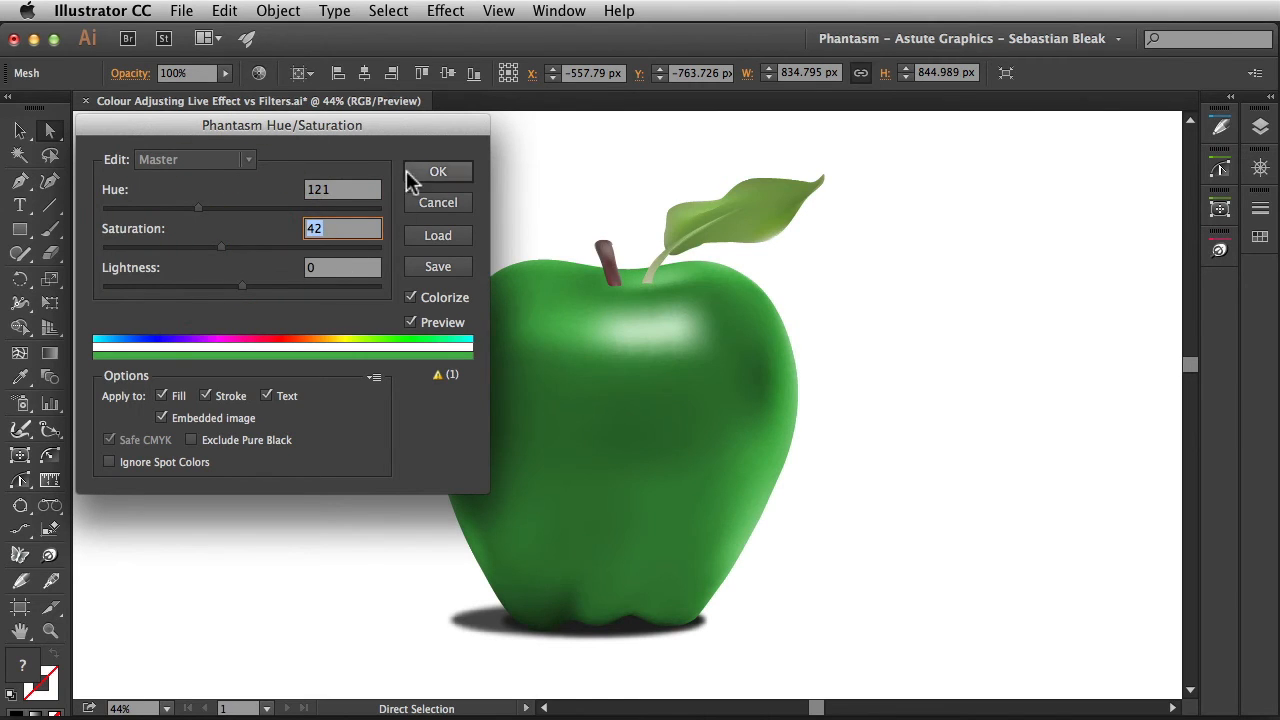
left_click(438, 171)
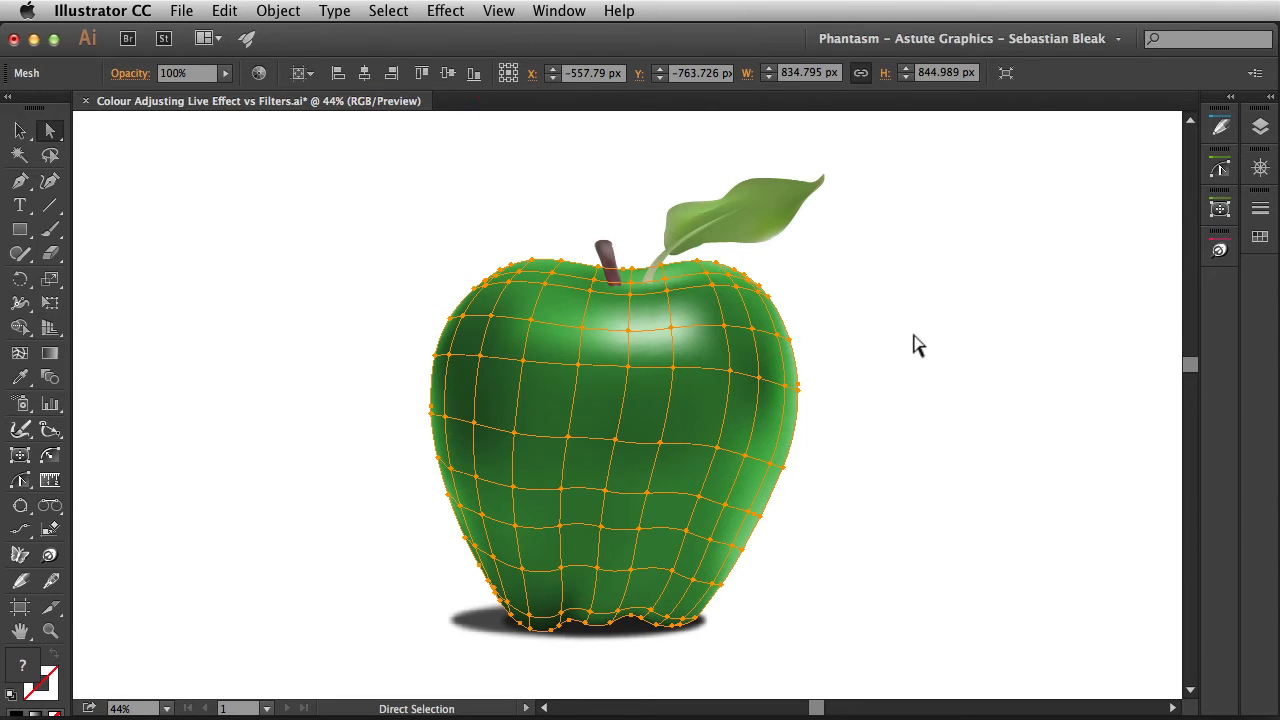
mouse_move(632, 131)
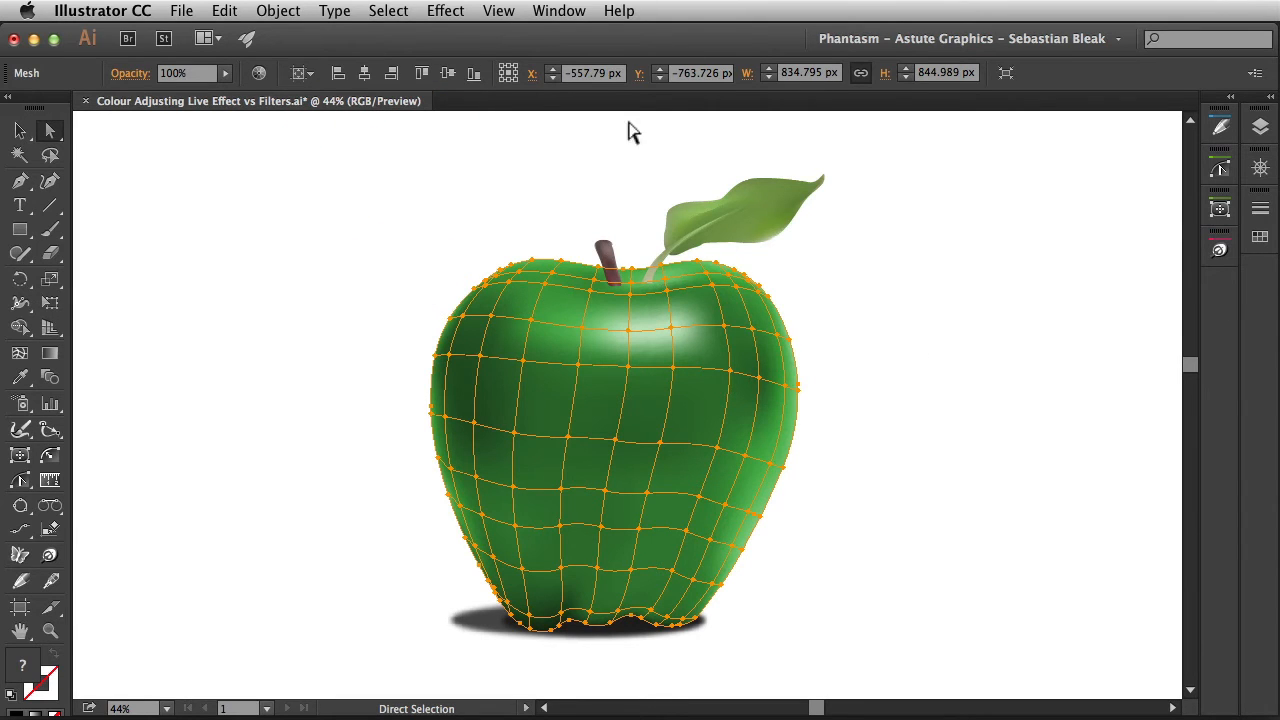
Show the Appearance panel, preview a blue hue, then cancel to keep the apple green.
left_click(559, 11)
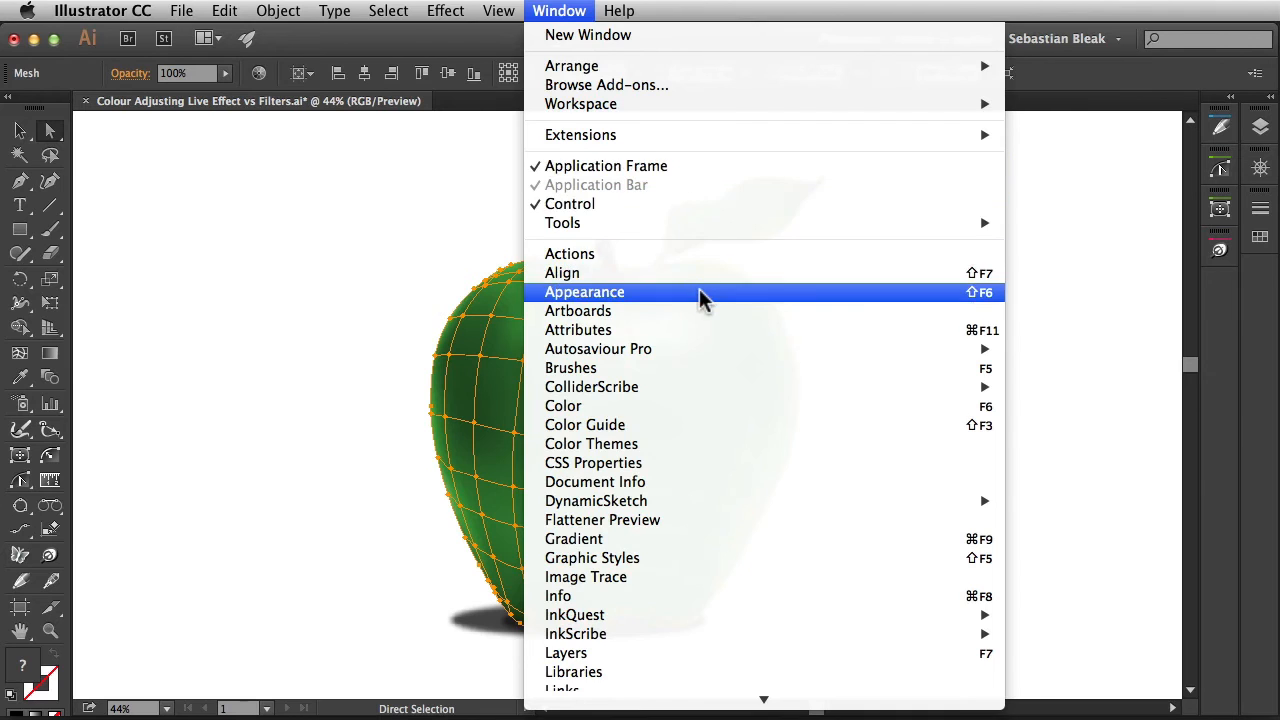
left_click(584, 292)
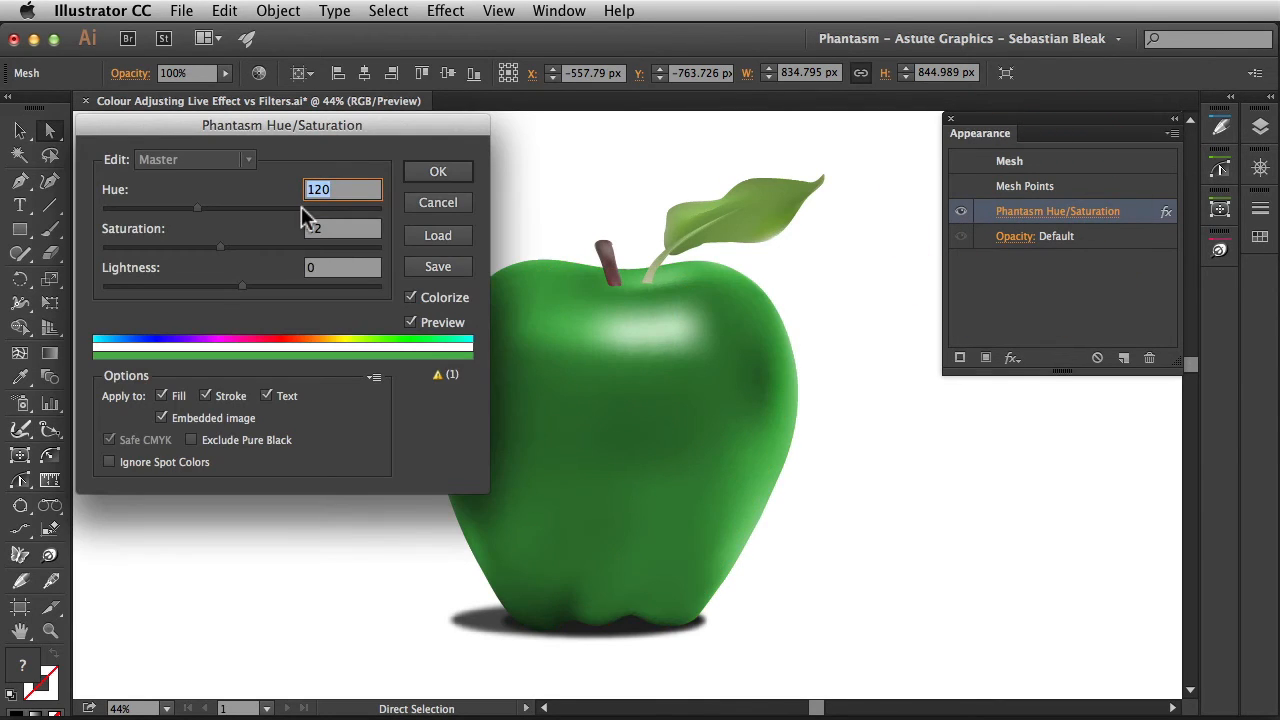
left_click_drag(197, 207, 292, 207)
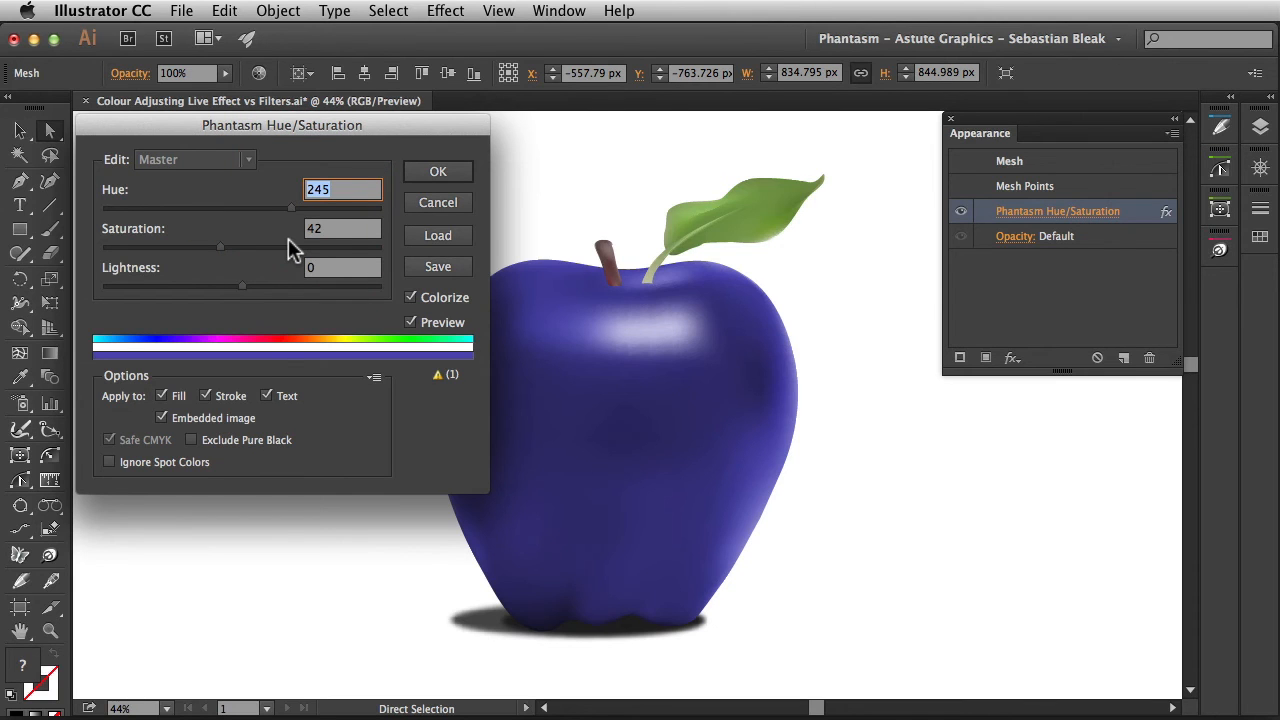
left_click(437, 171)
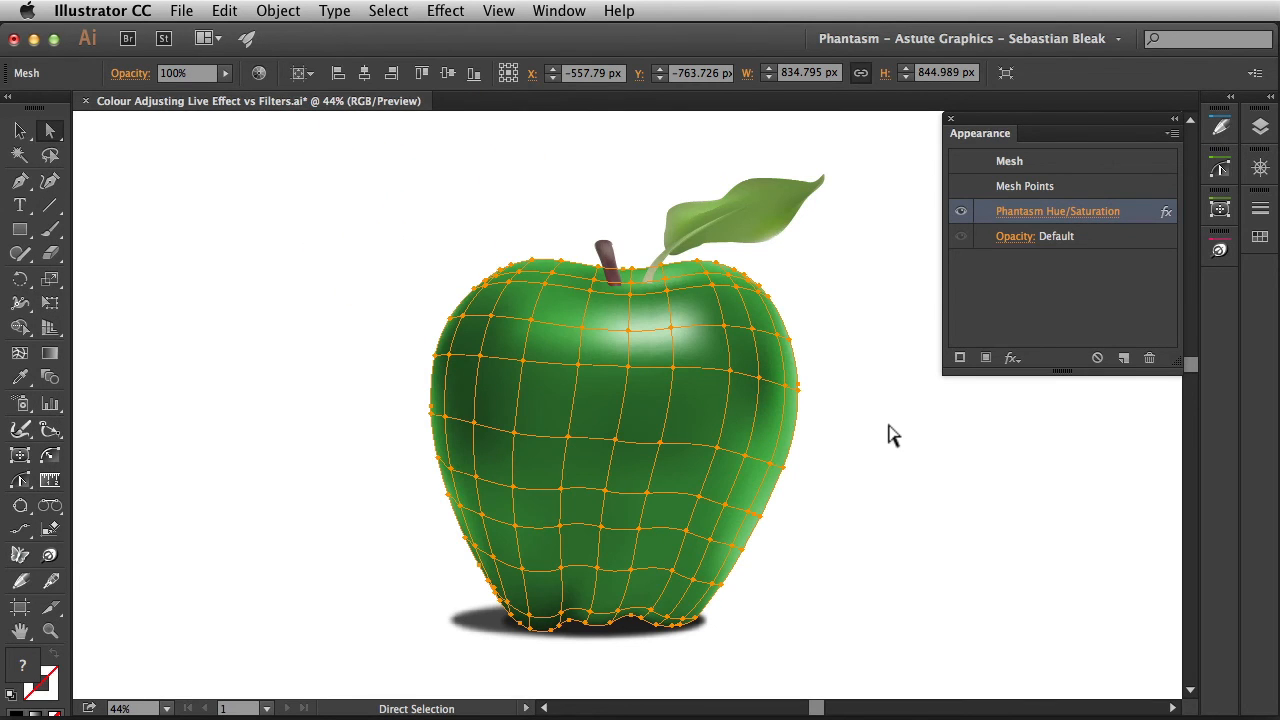
mouse_move(903, 448)
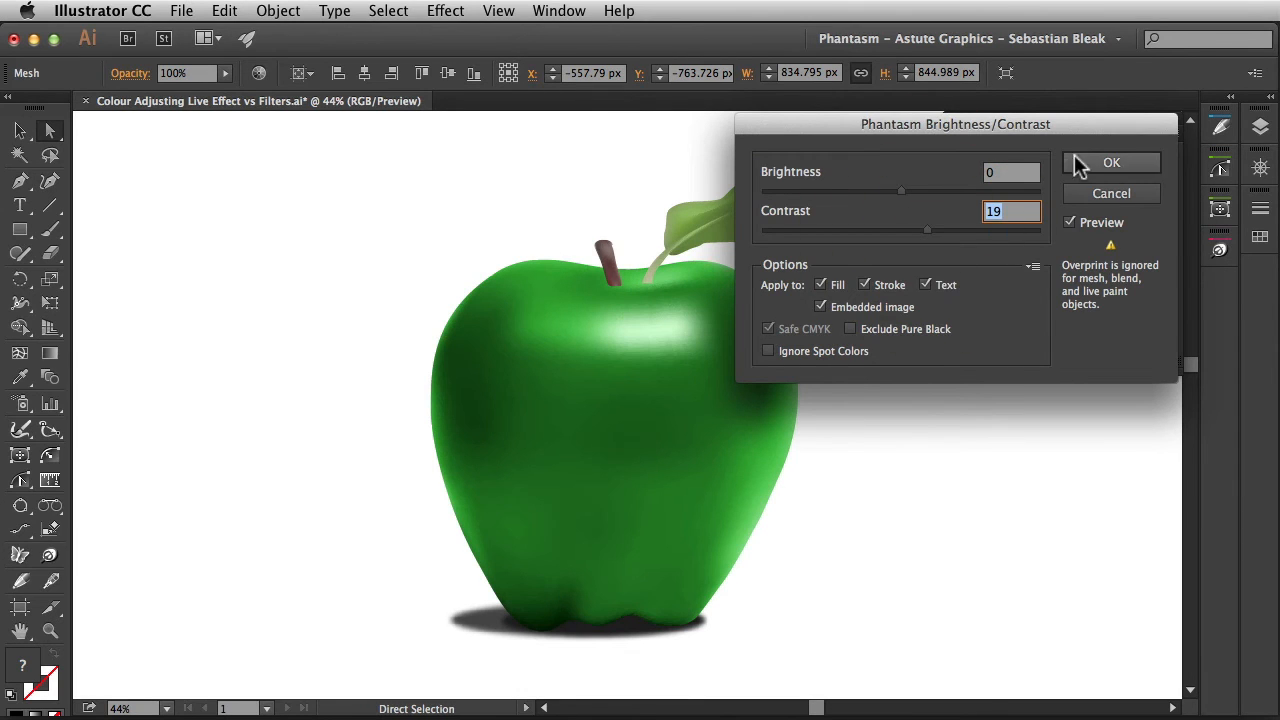
Add Phantasm Brightness/Contrast at contrast 19, then open Phantasm filters for the red apple.
left_click(1110, 162)
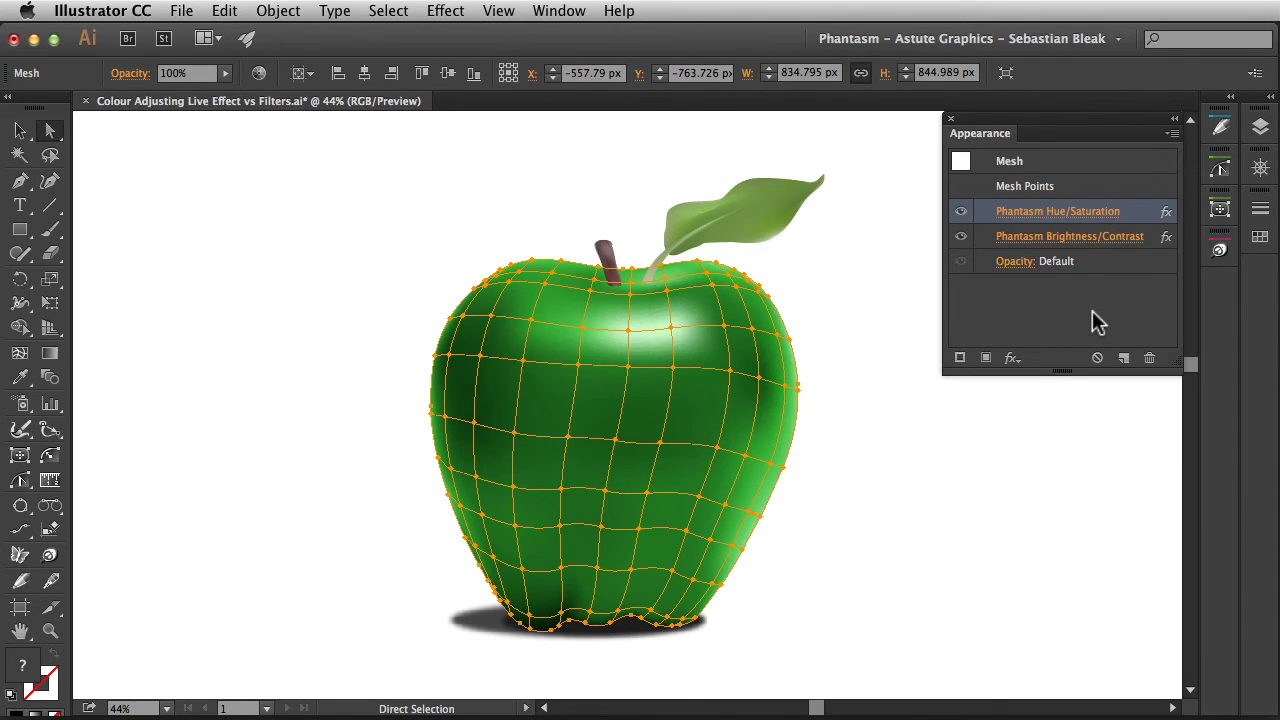
mouse_move(1068, 257)
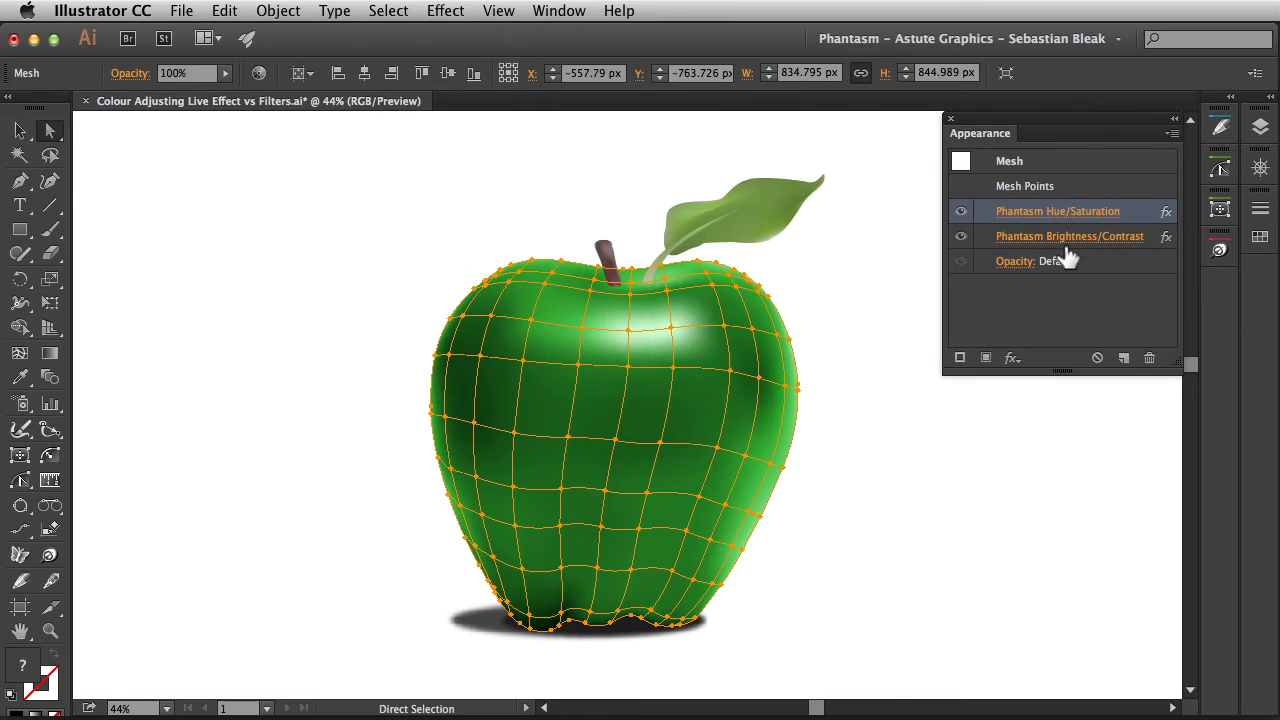
mouse_move(1100, 332)
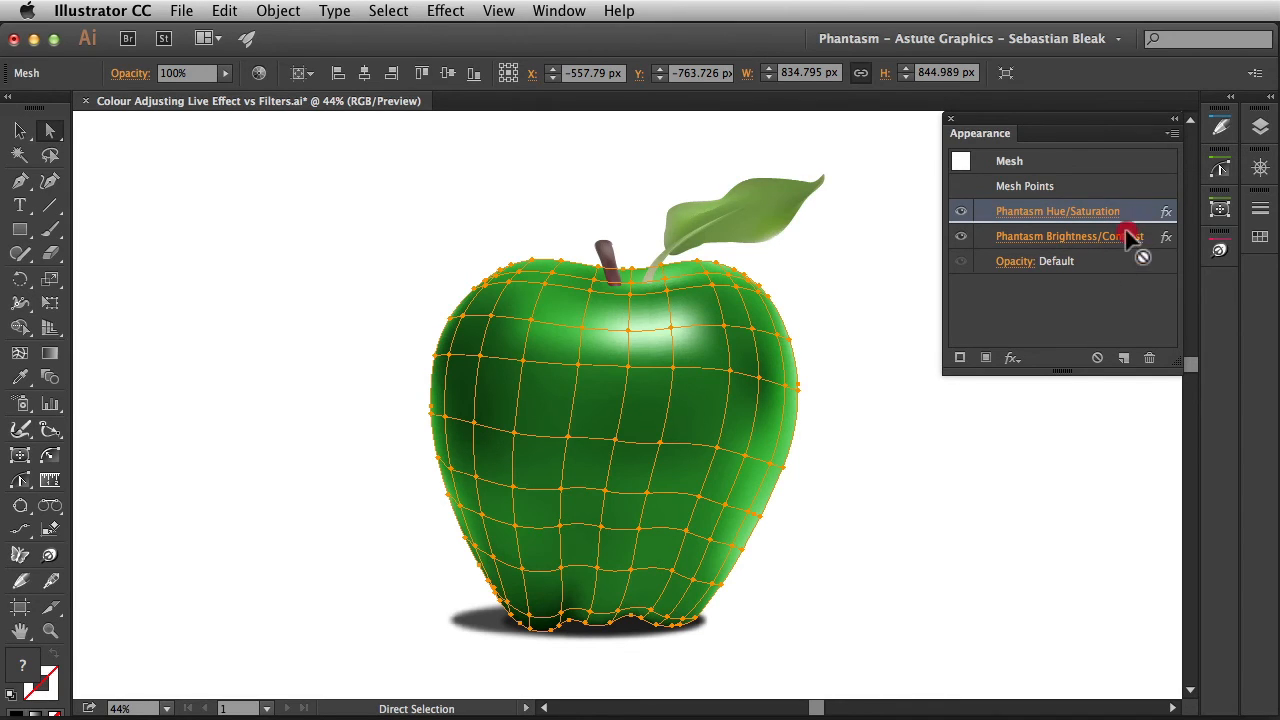
left_click(900, 445)
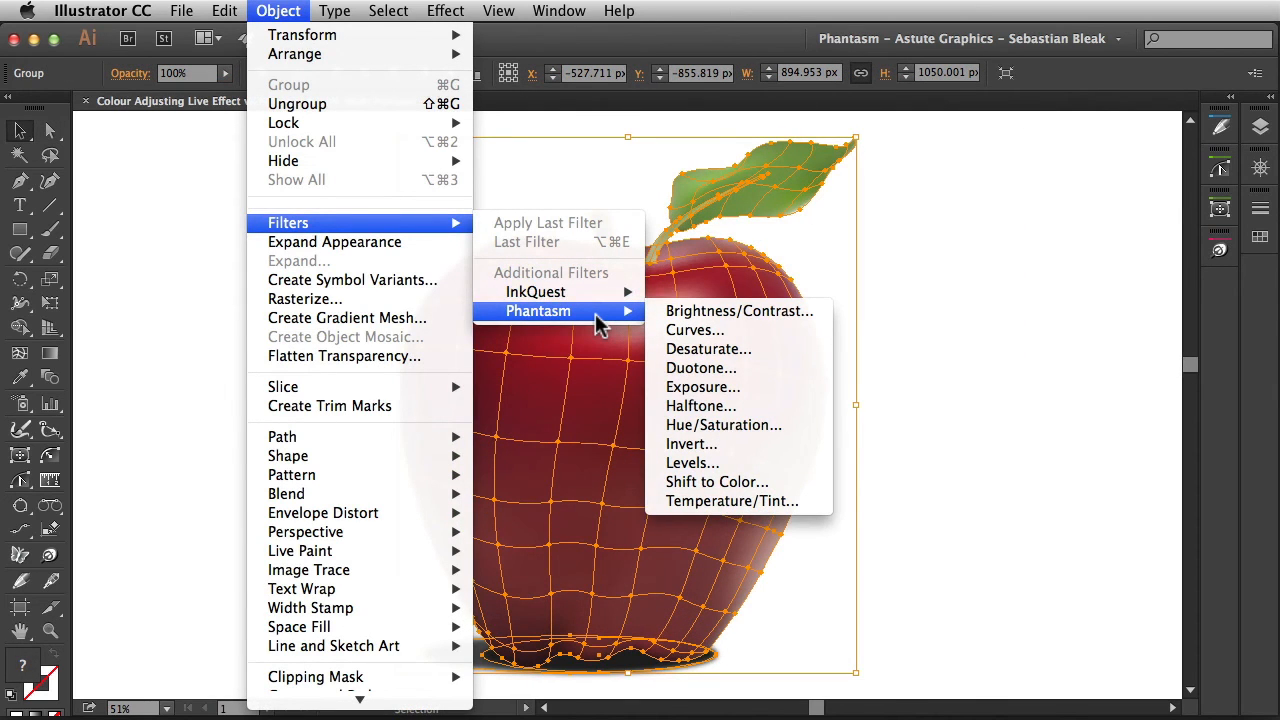
Colorize the red apple with Phantasm Hue/Saturation, shifting the hue toward 48.
left_click(446, 11)
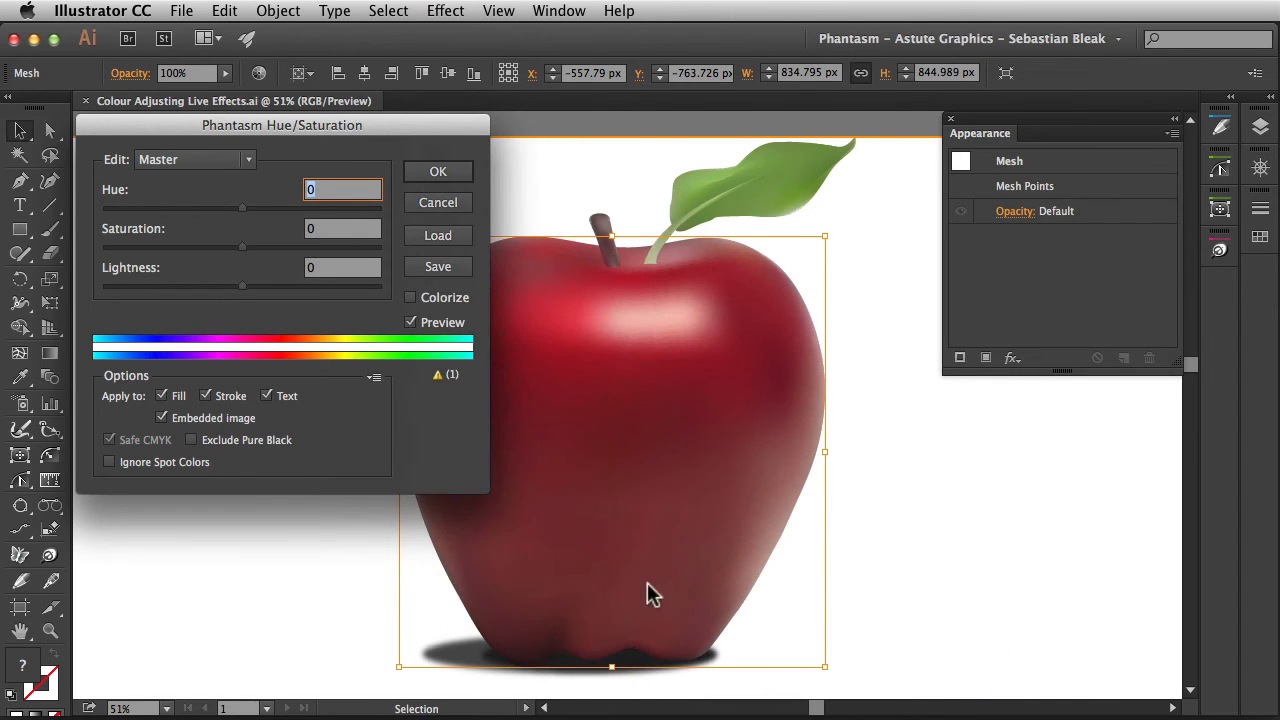
left_click(410, 297)
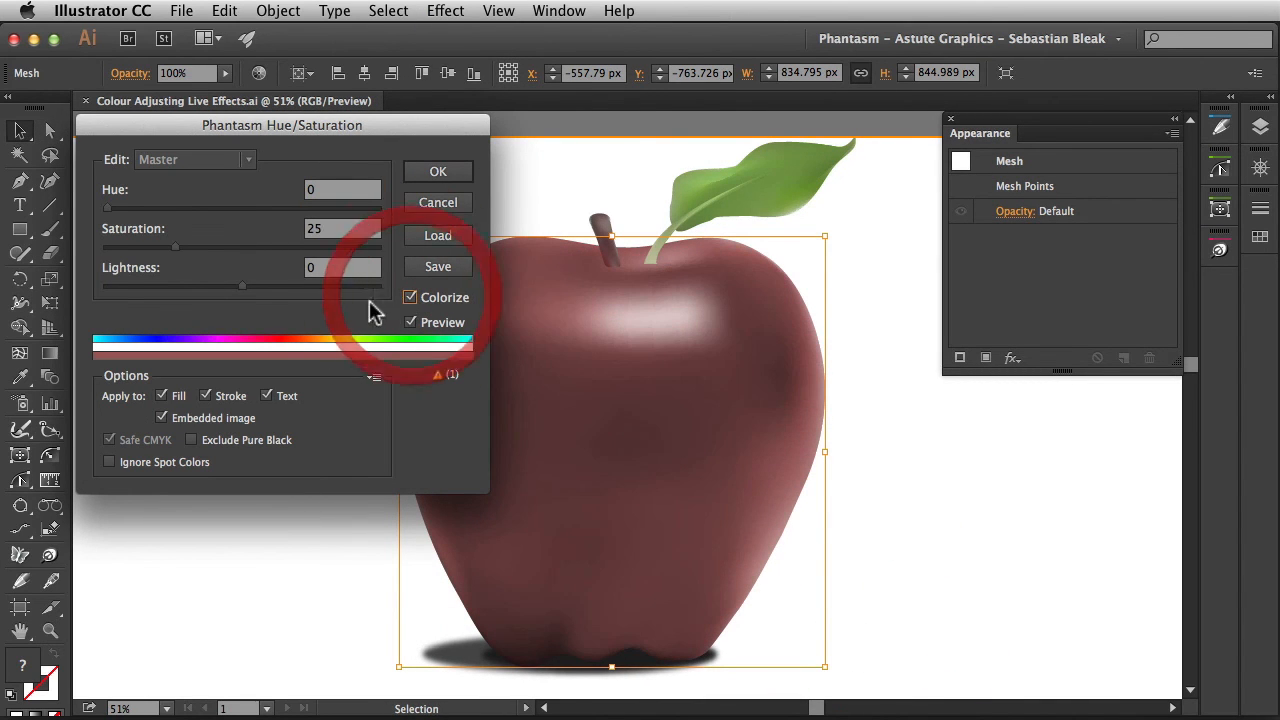
left_click_drag(97, 211, 145, 211)
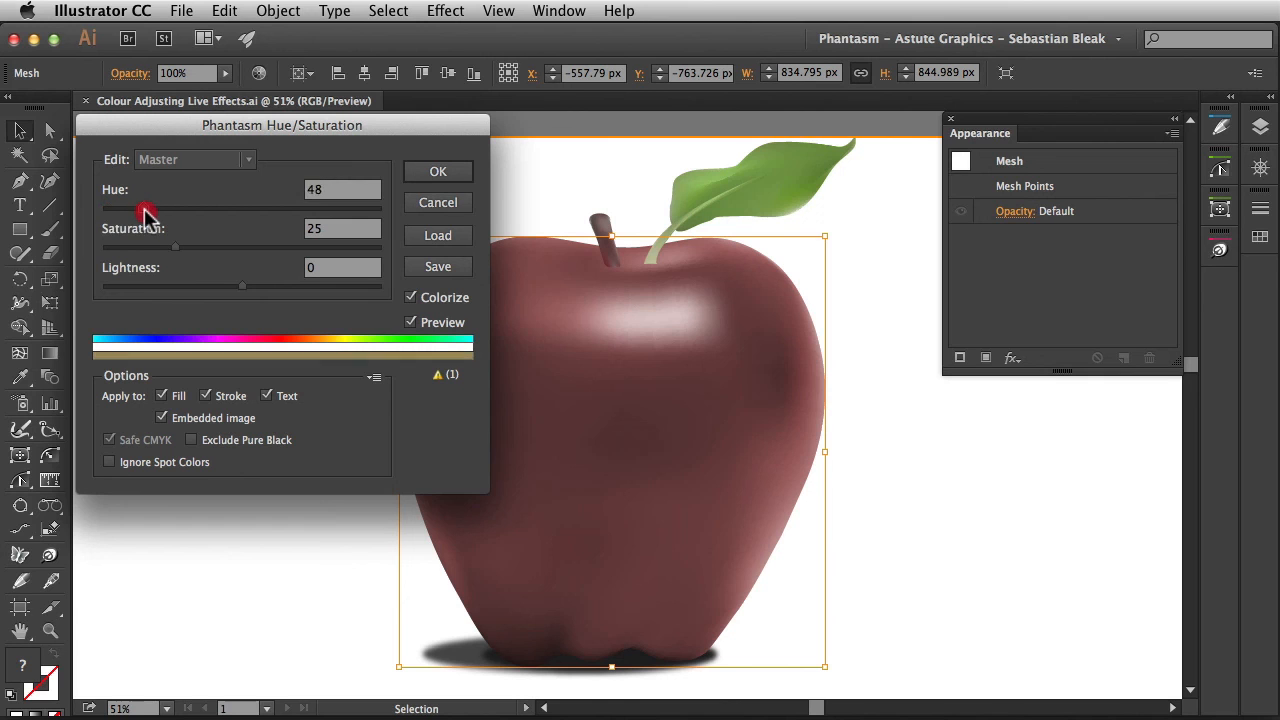